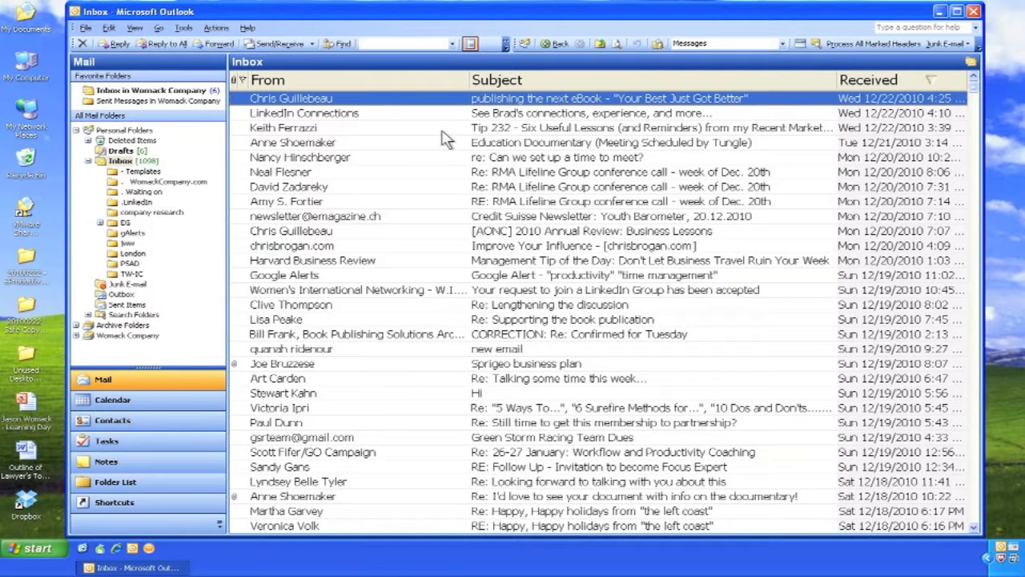
Sort the inbox by sender, then back to newest-first by date received.
click(268, 80)
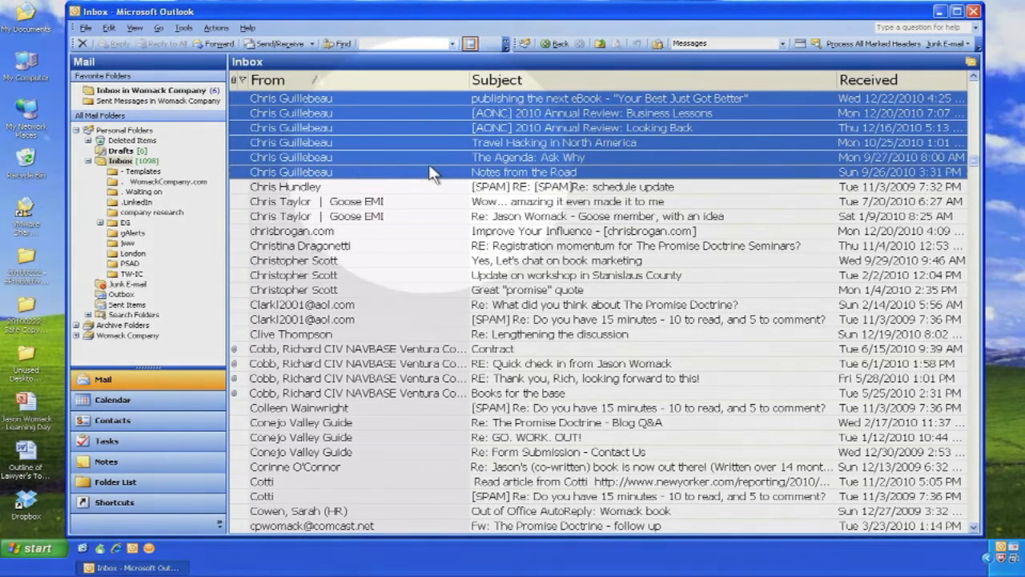
mouse_move(750, 115)
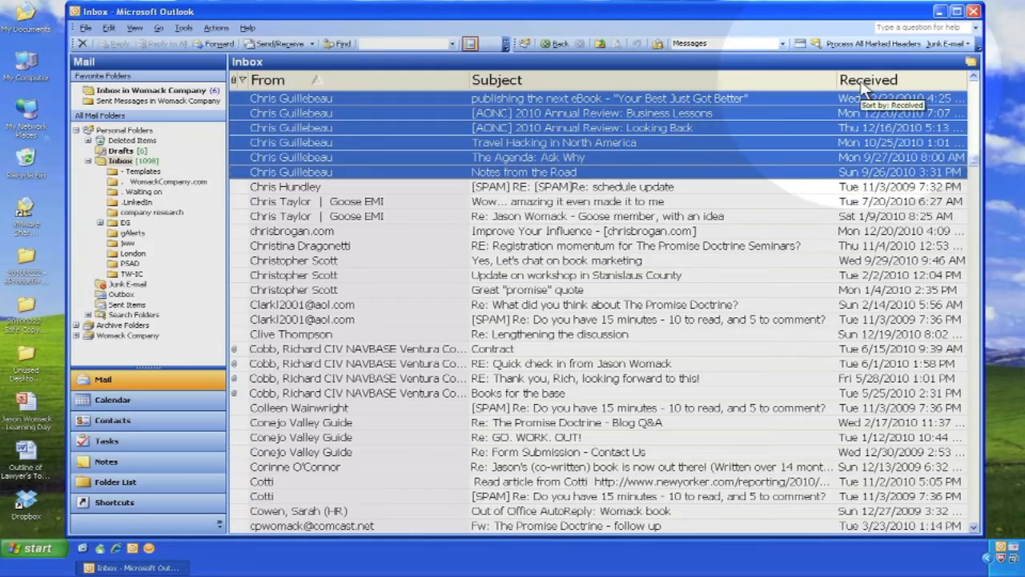
click(868, 80)
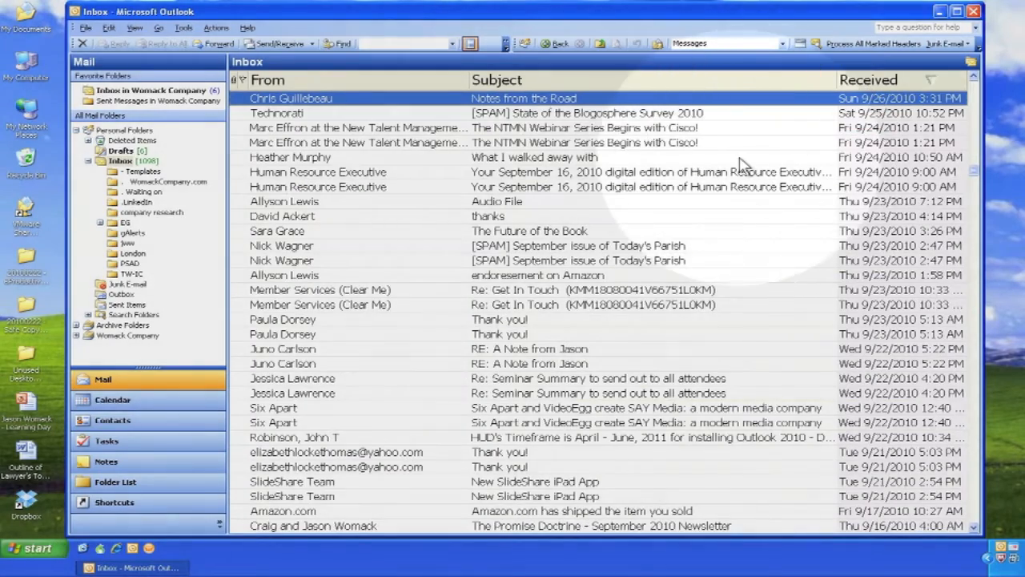
scroll(down, 3)
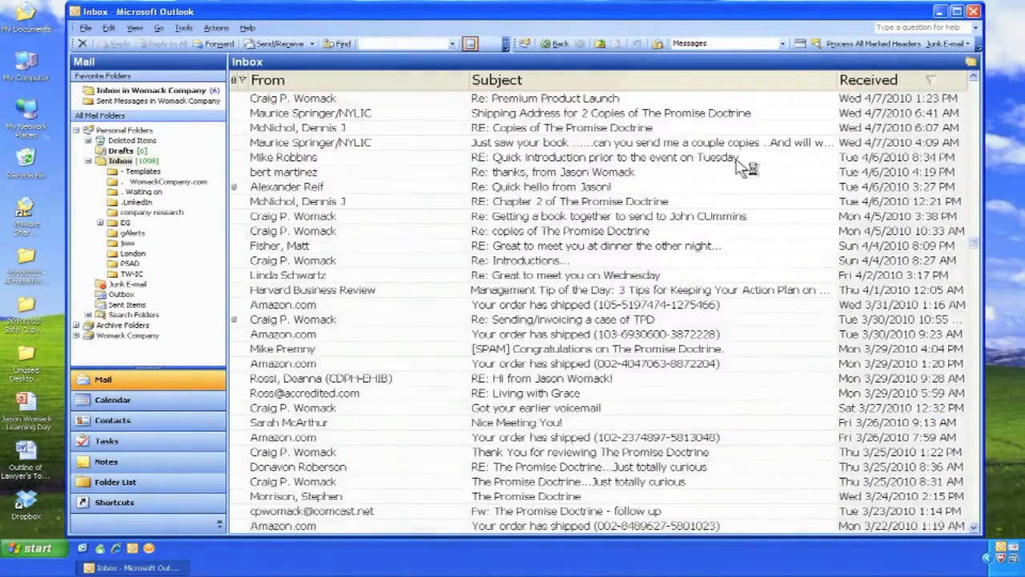
scroll(down, 3)
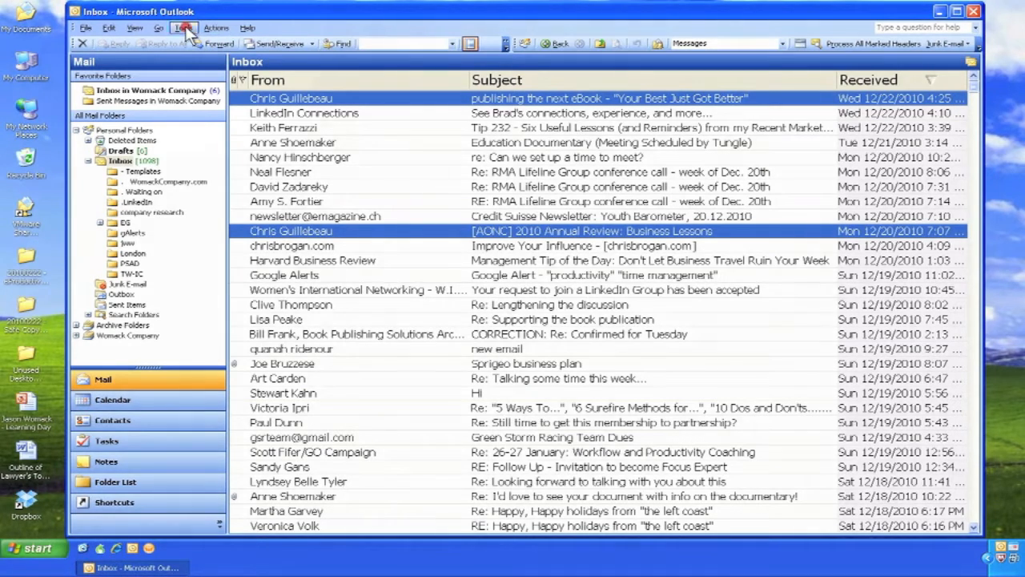
Bring up Tools > Organize, sample a colour under Using Colors, then show Using Views.
click(184, 27)
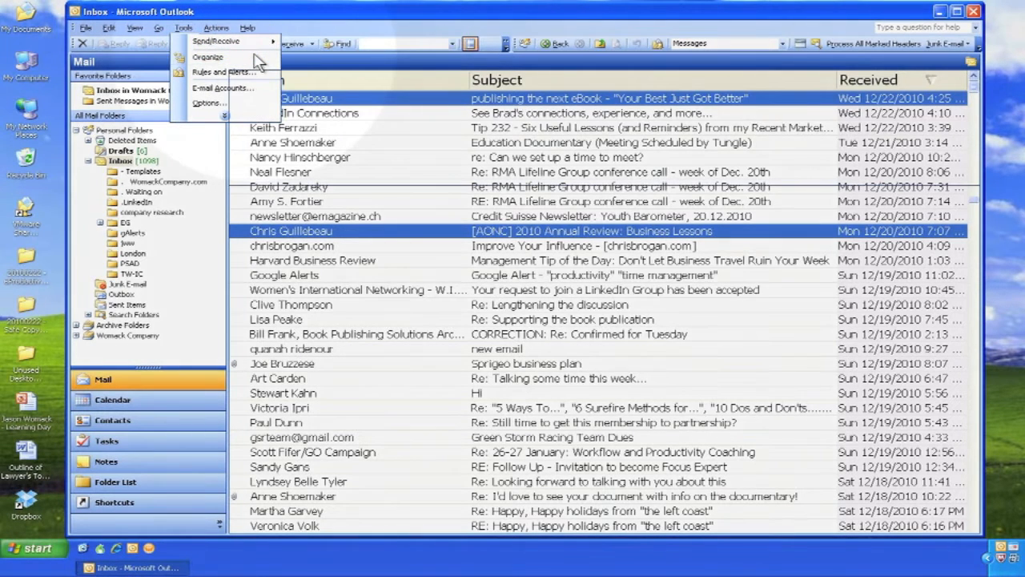
click(208, 58)
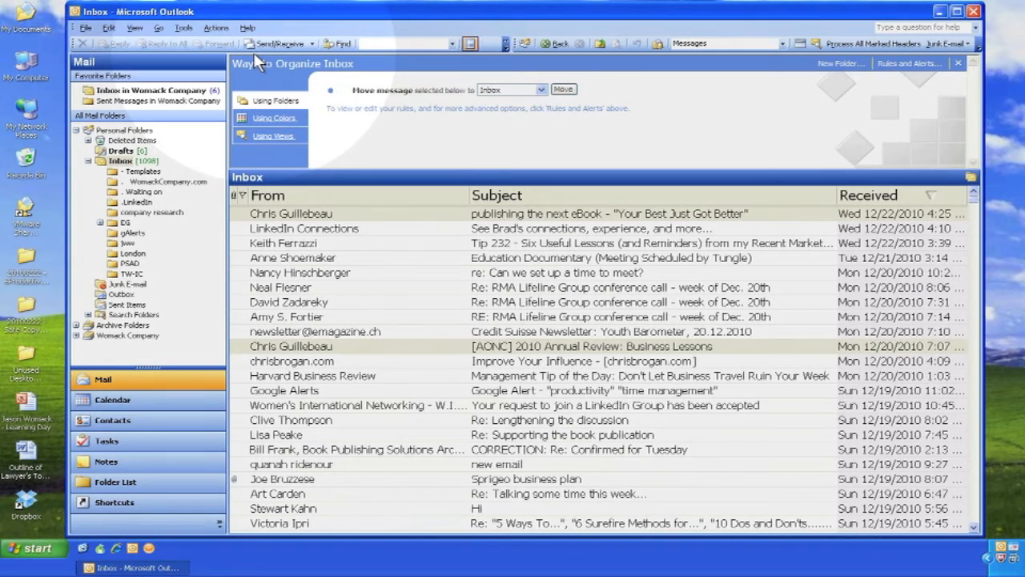
mouse_move(286, 99)
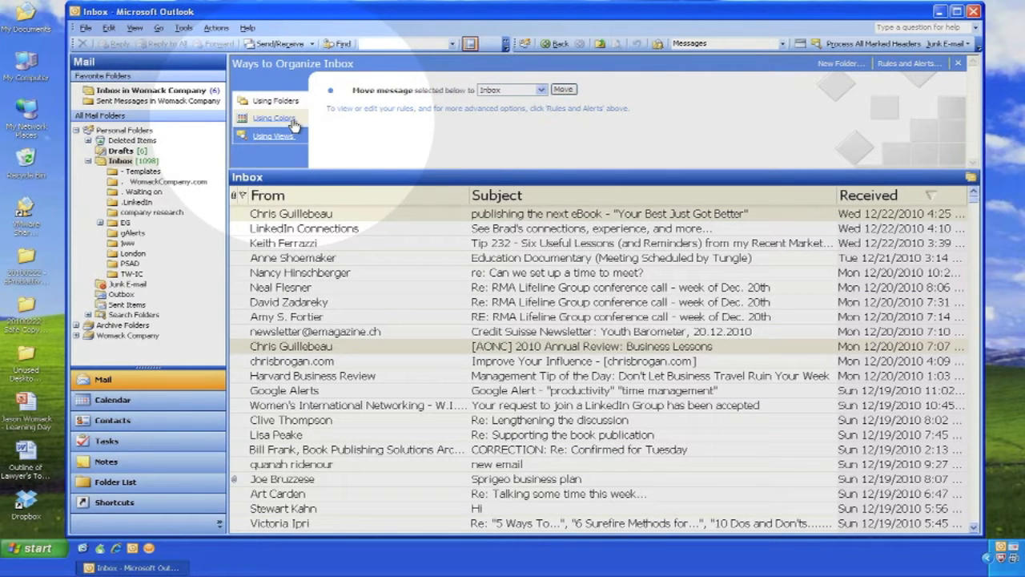
click(274, 119)
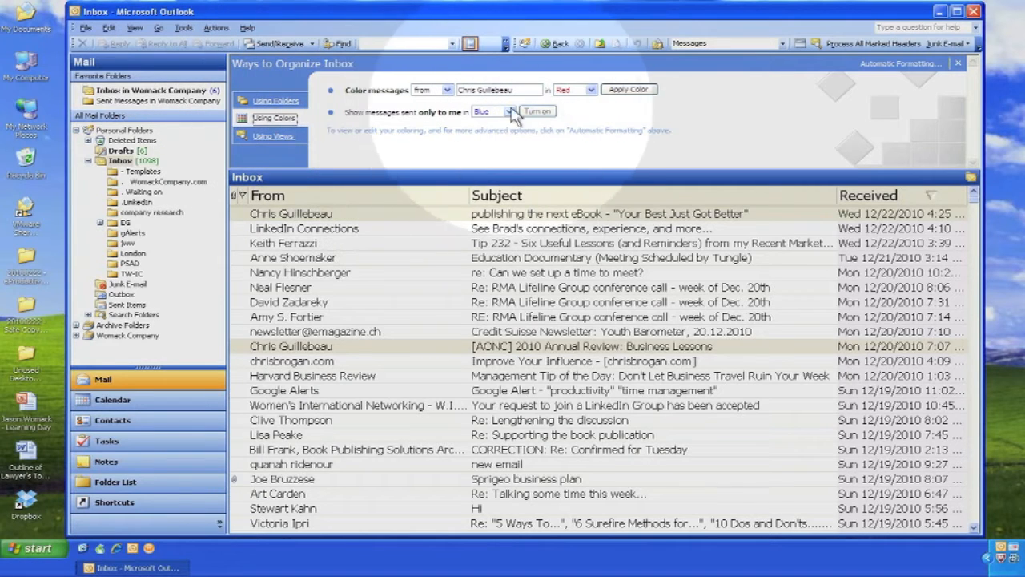
click(589, 90)
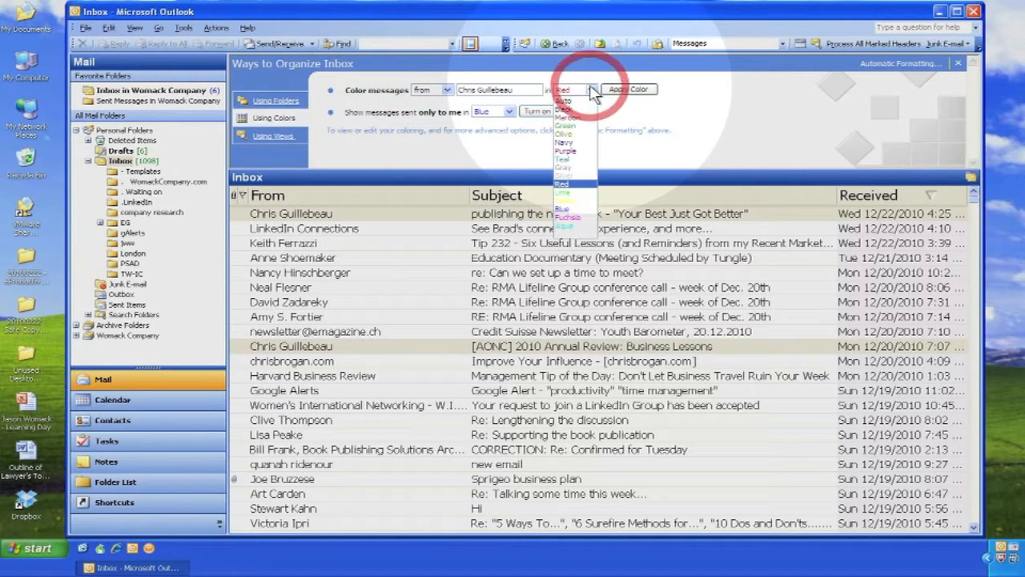
click(567, 90)
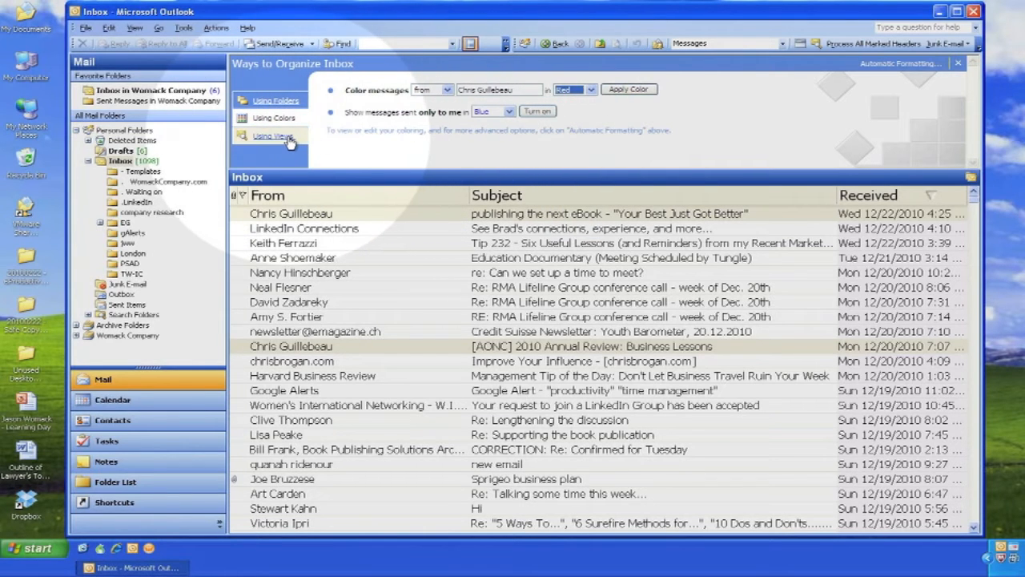
click(273, 134)
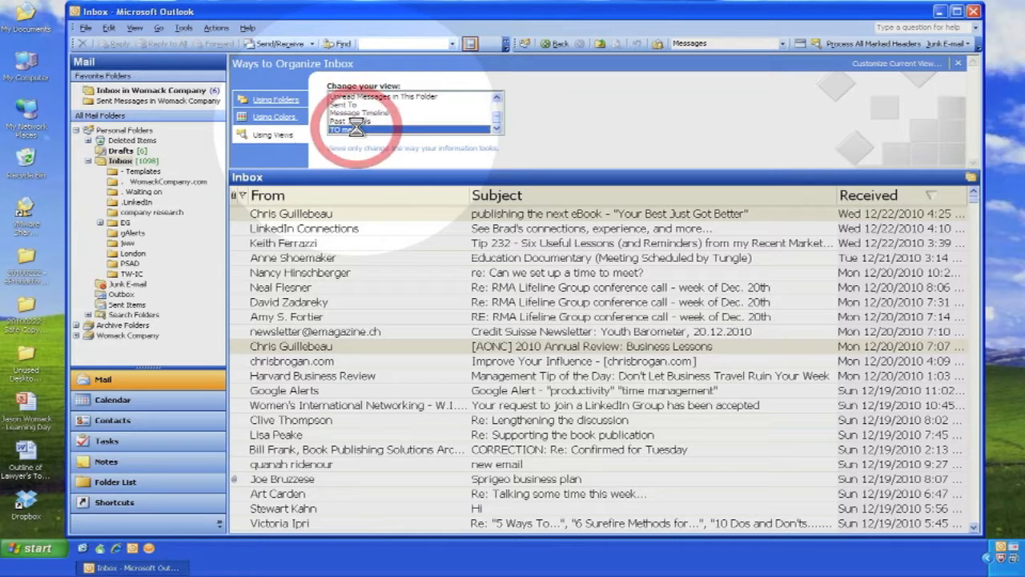
Try the Sent To, AutoPreview and Last Seven Days views, then return to plain Messages.
click(343, 130)
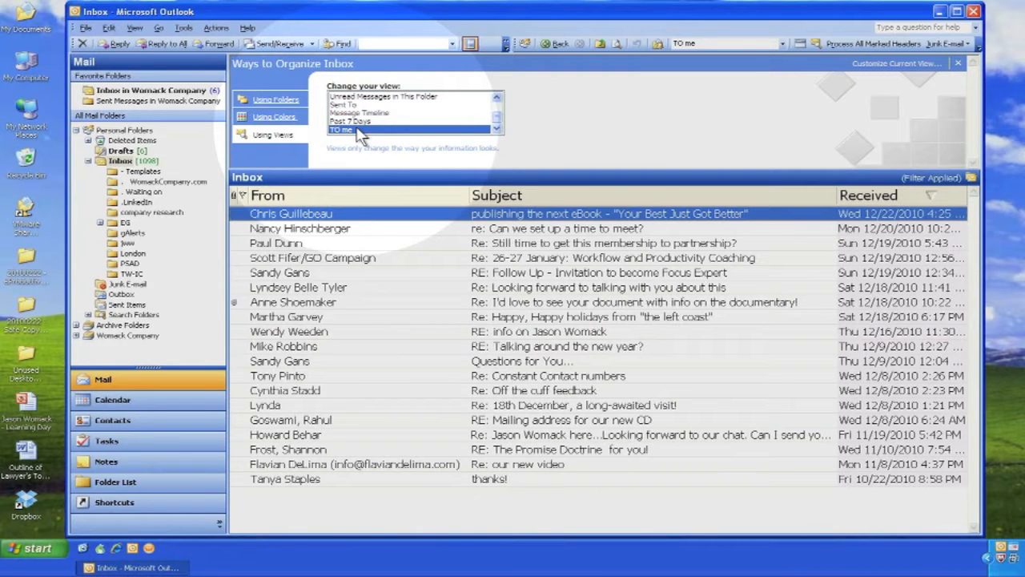
click(376, 104)
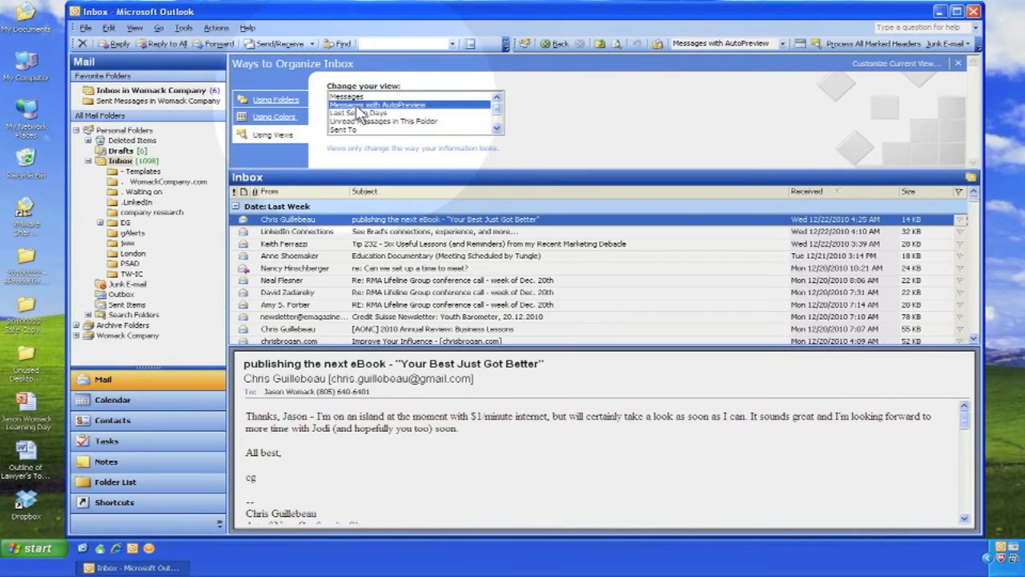
click(357, 112)
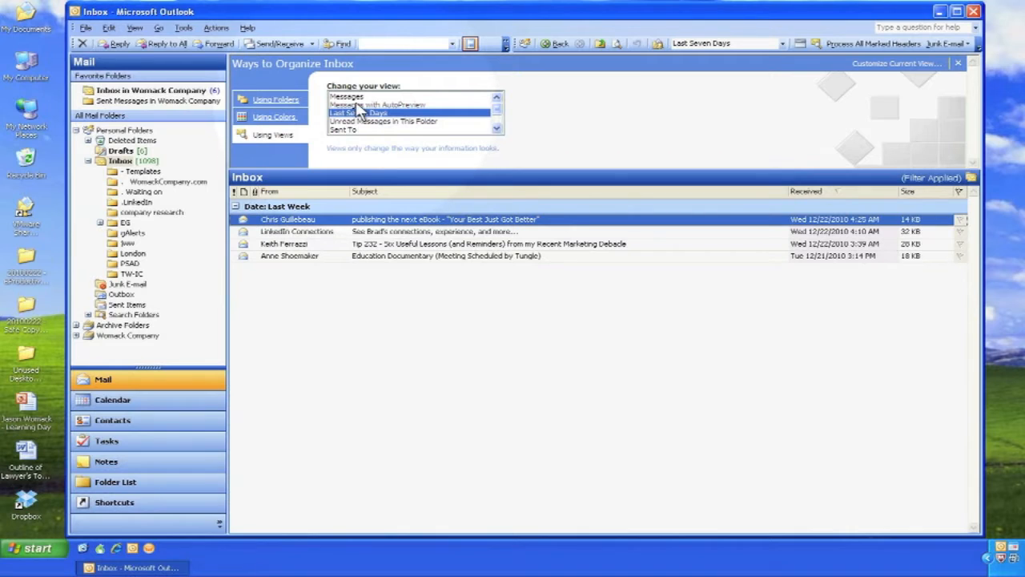
click(346, 96)
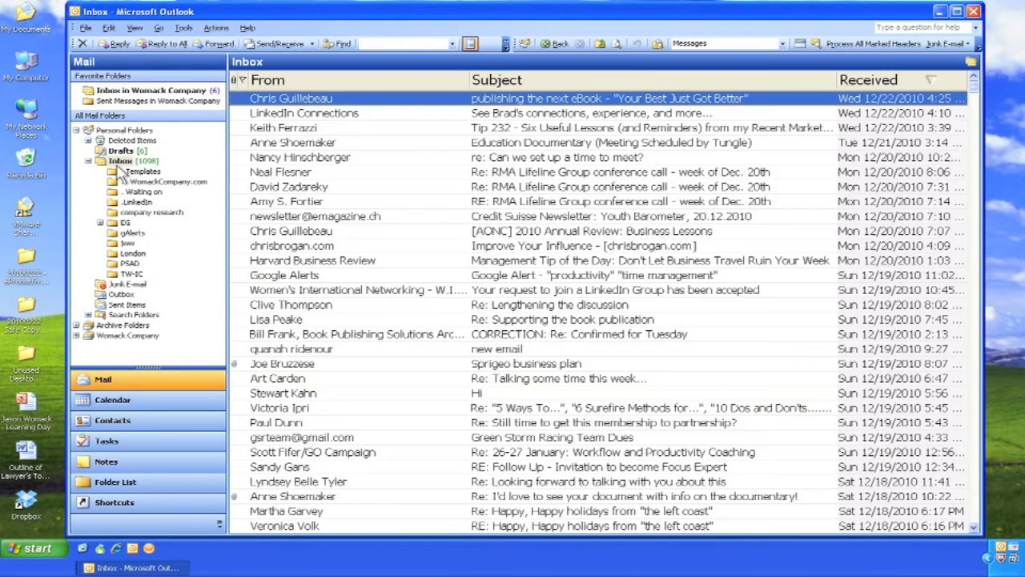
mouse_move(163, 179)
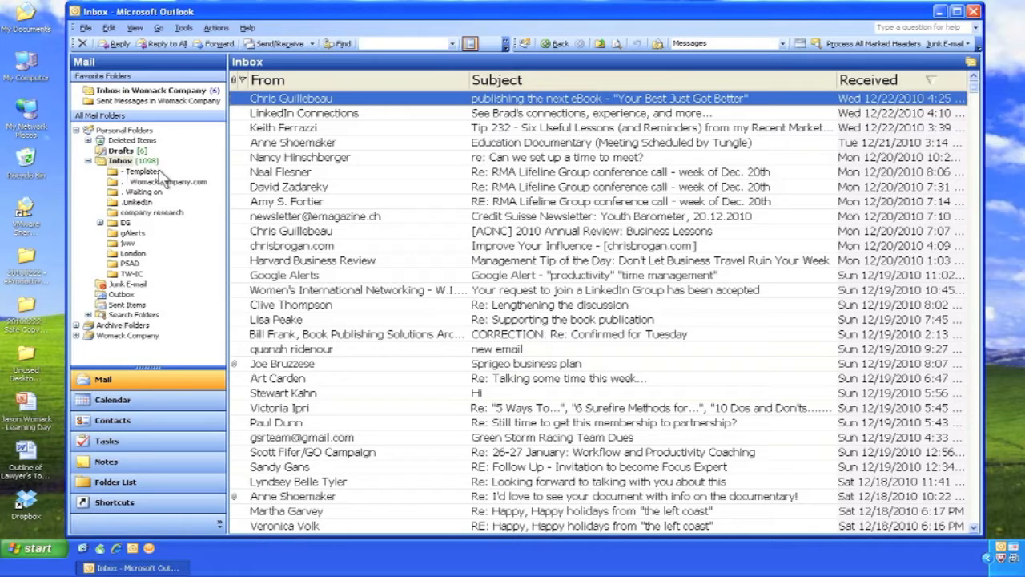
mouse_move(269, 179)
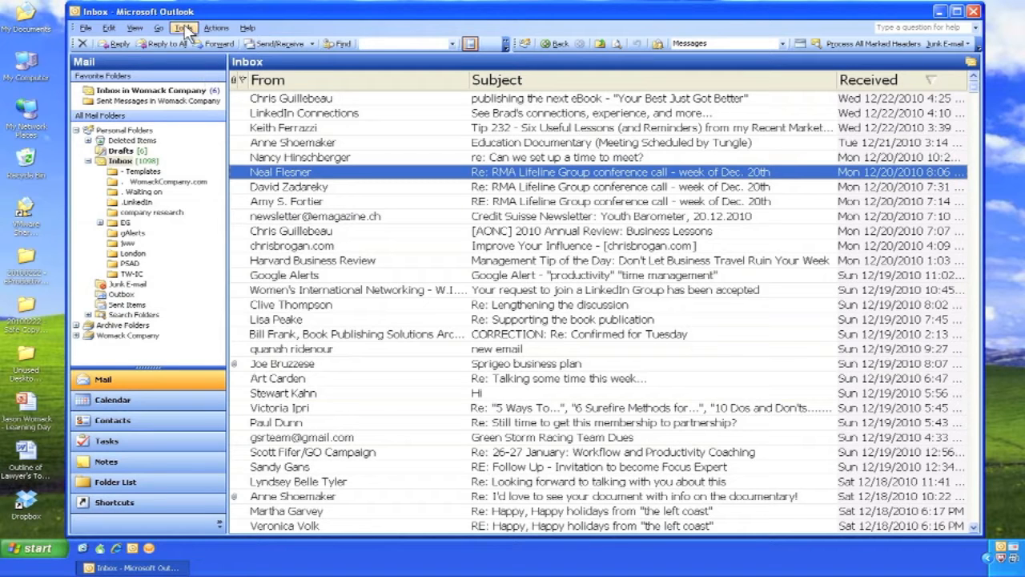
Turn on blue colouring for messages sent only to me via Organize > Using Colors.
click(183, 27)
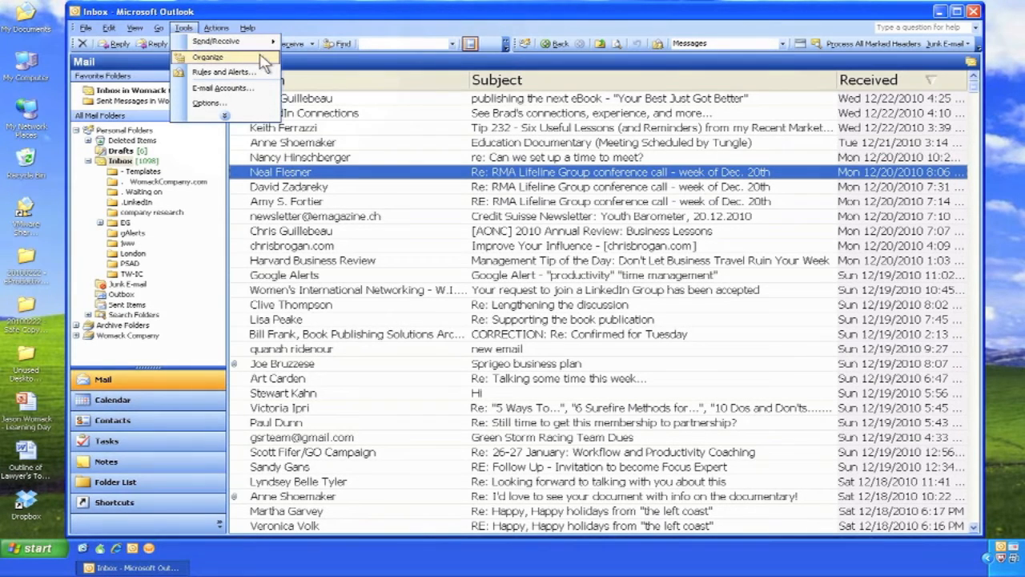
click(208, 58)
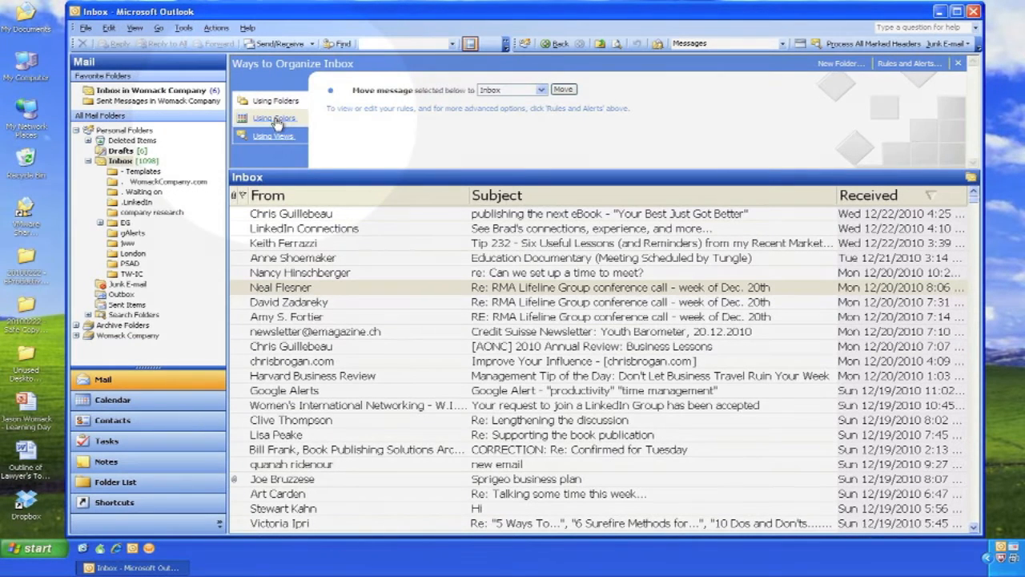
click(274, 118)
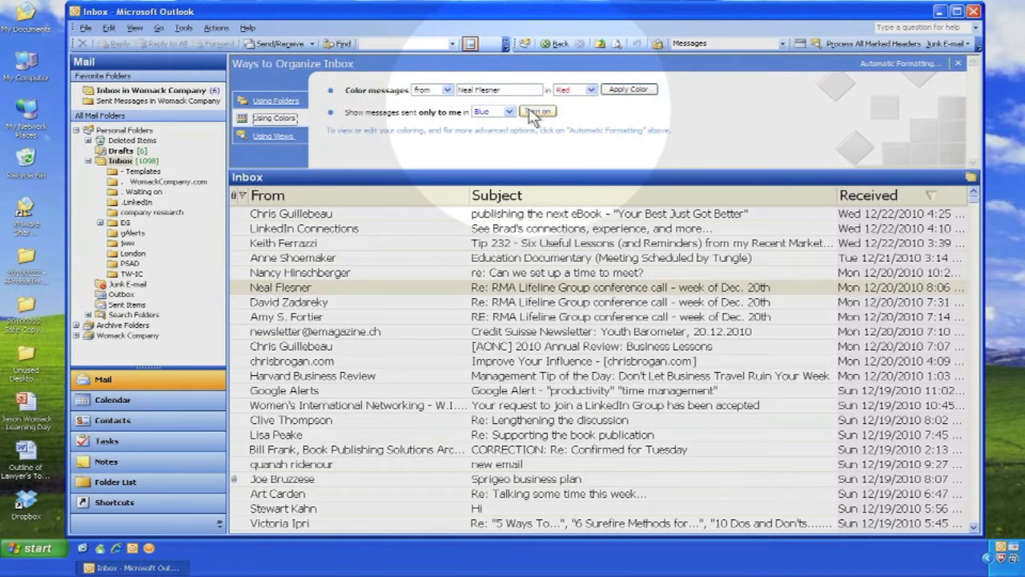
click(538, 112)
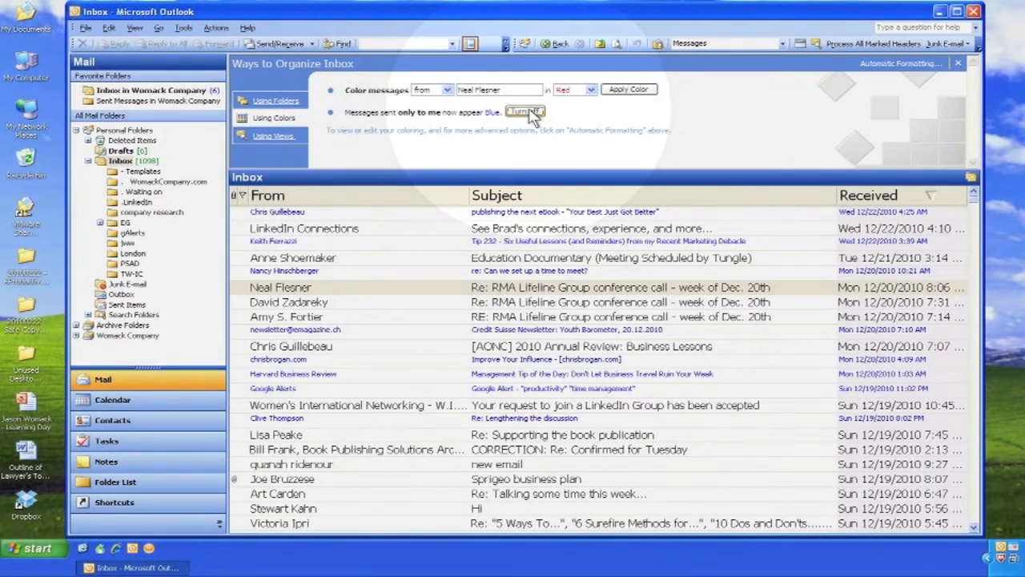
click(526, 112)
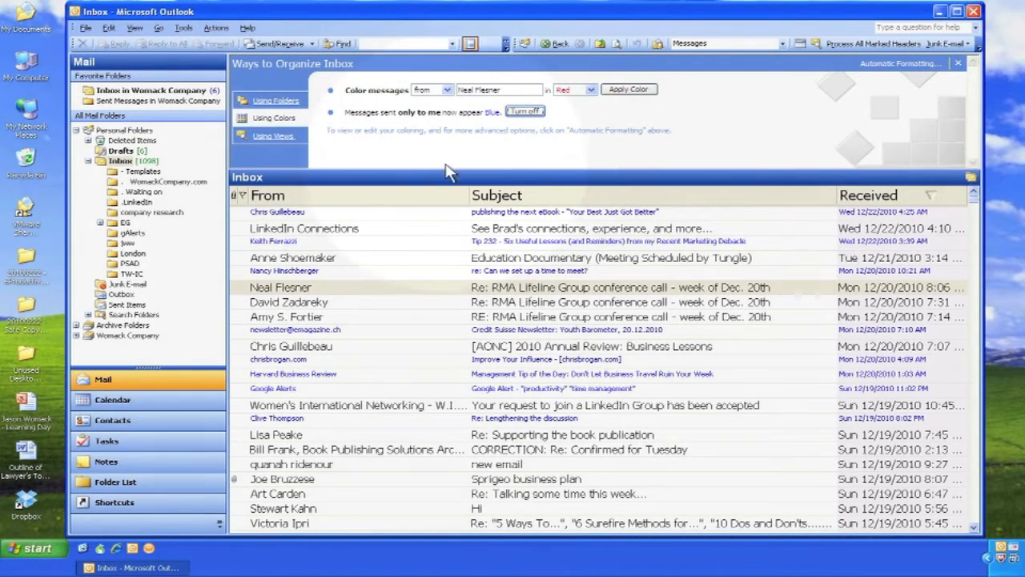
mouse_move(336, 218)
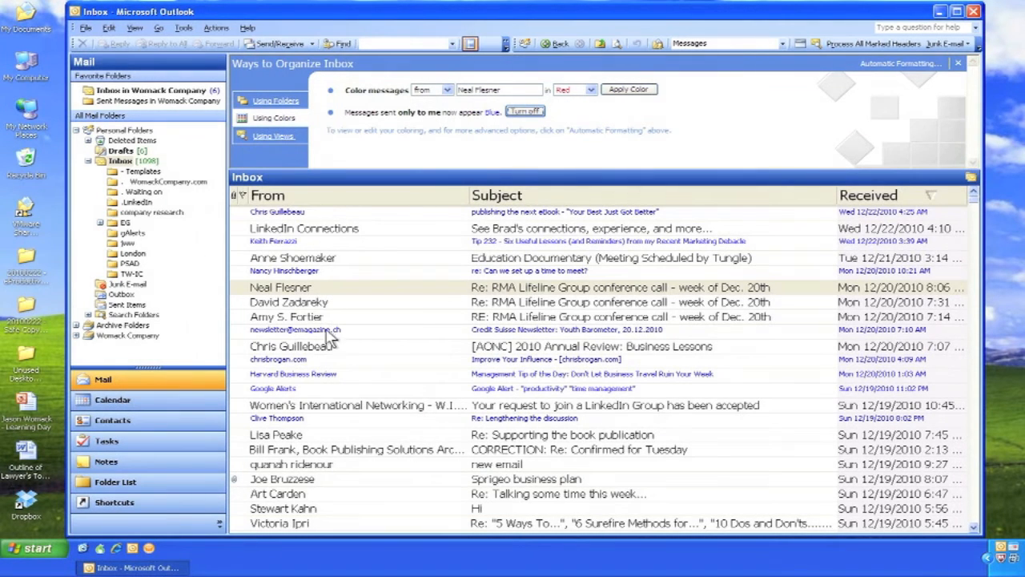
mouse_move(324, 370)
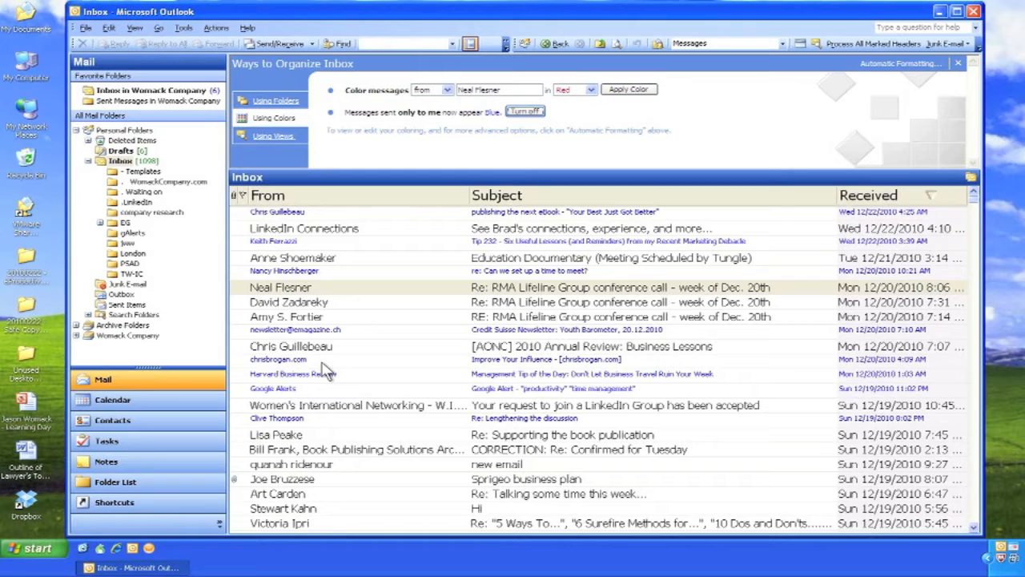
mouse_move(323, 424)
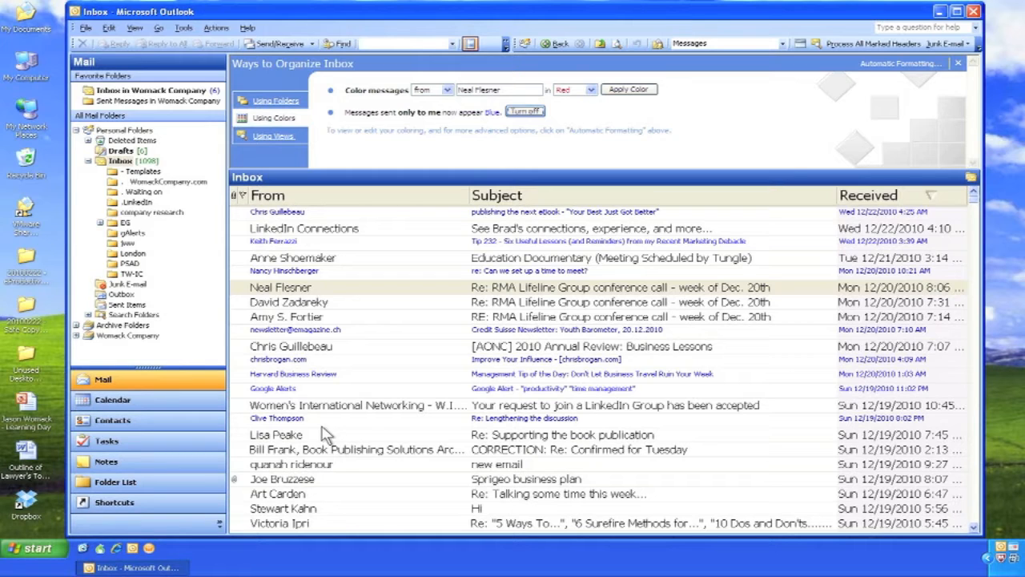
click(958, 64)
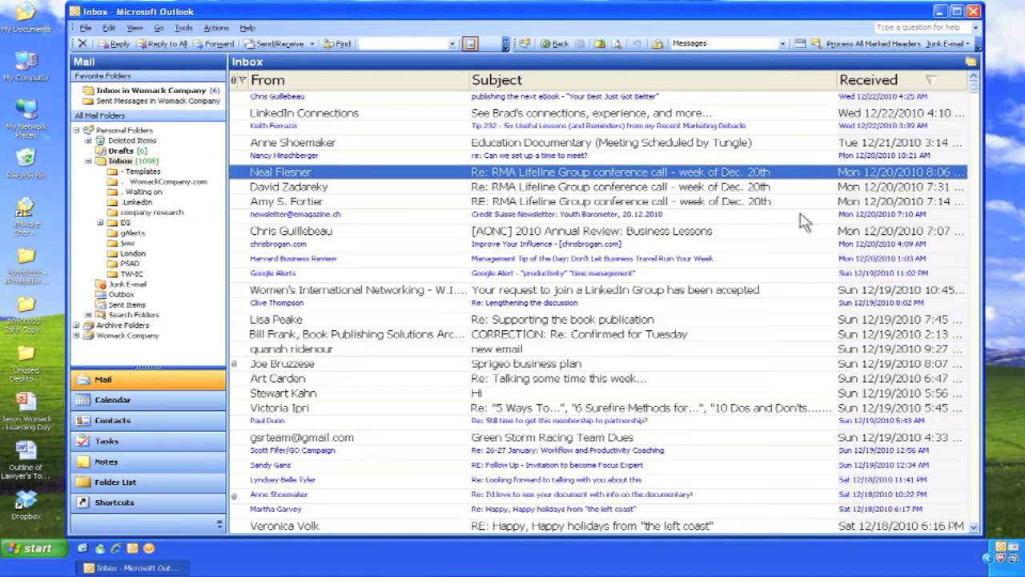
mouse_move(429, 349)
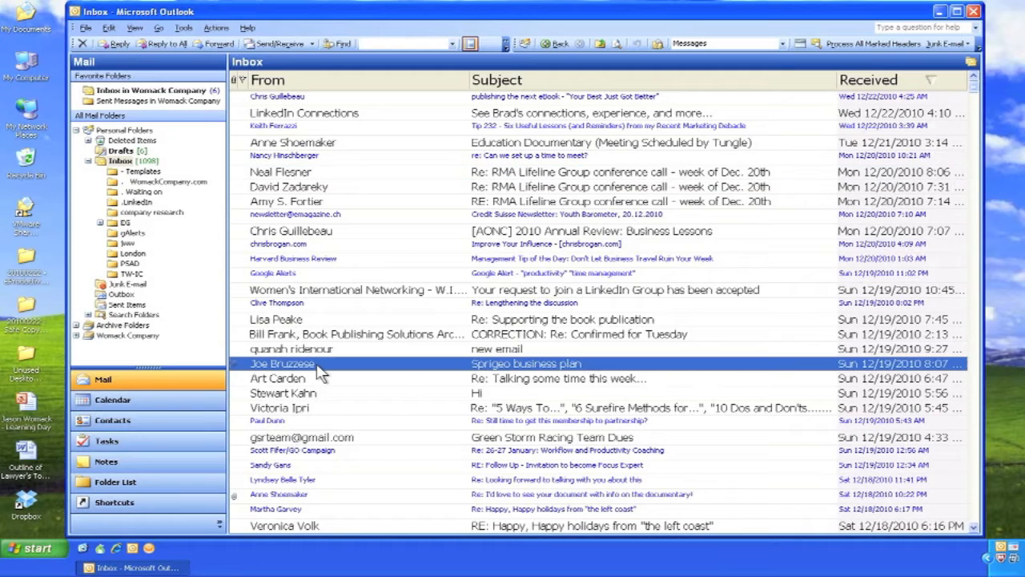
mouse_move(312, 301)
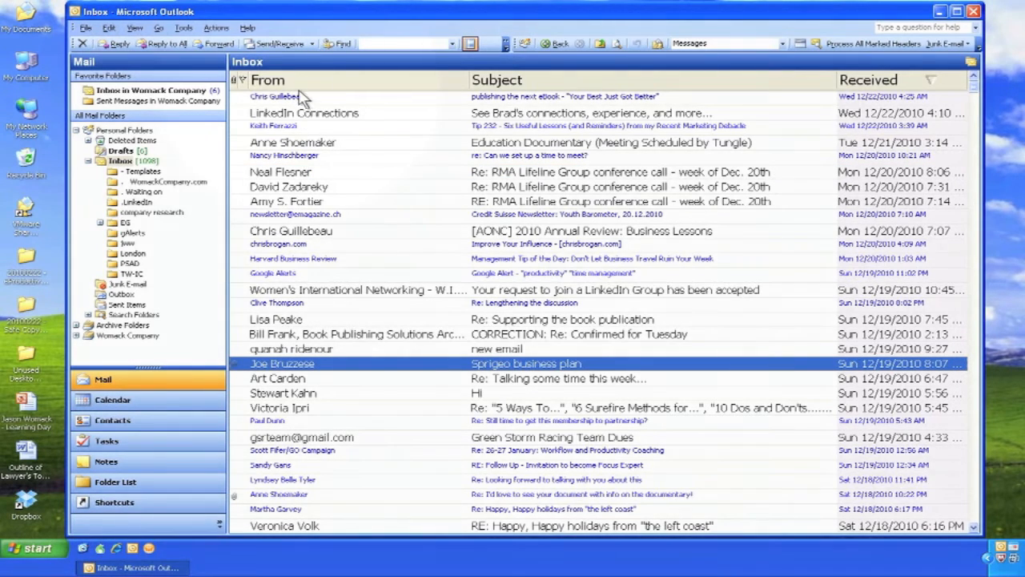
click(267, 80)
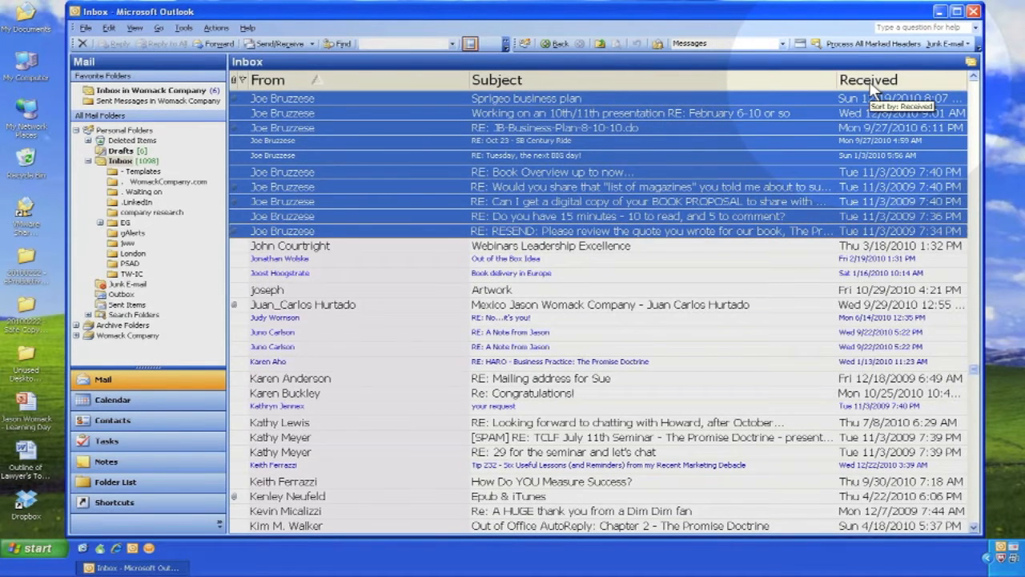
click(867, 80)
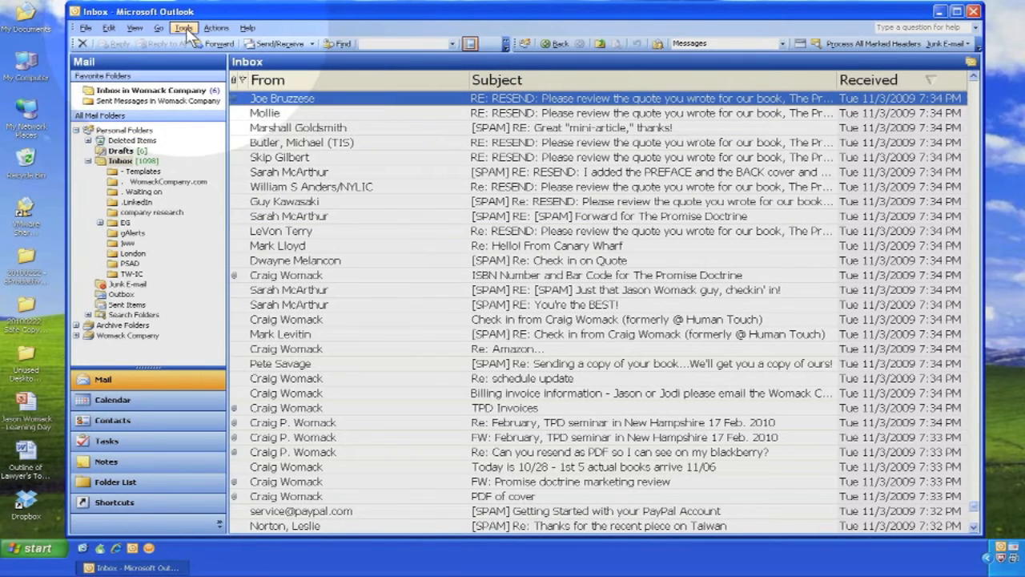
click(184, 28)
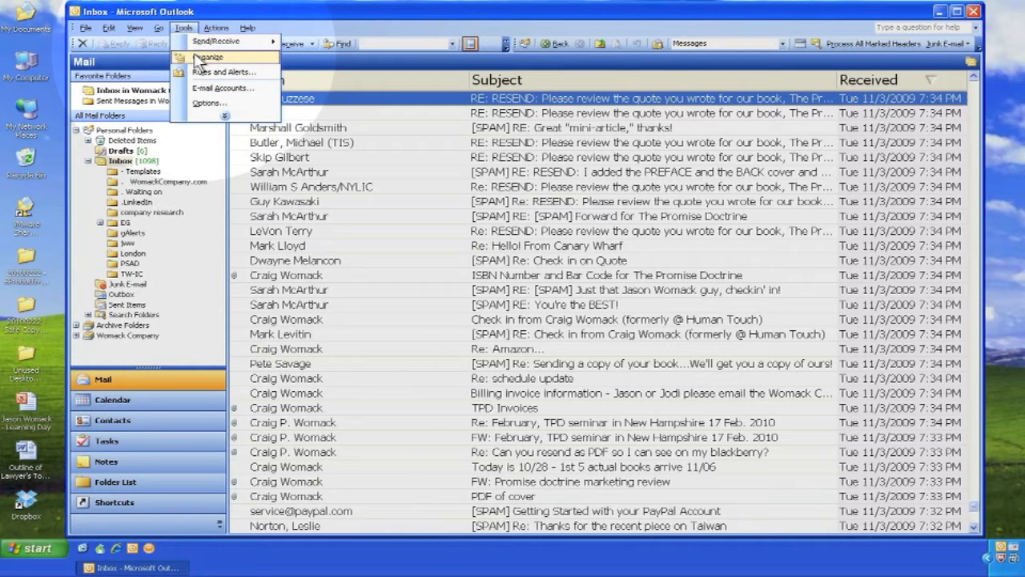
mouse_move(237, 61)
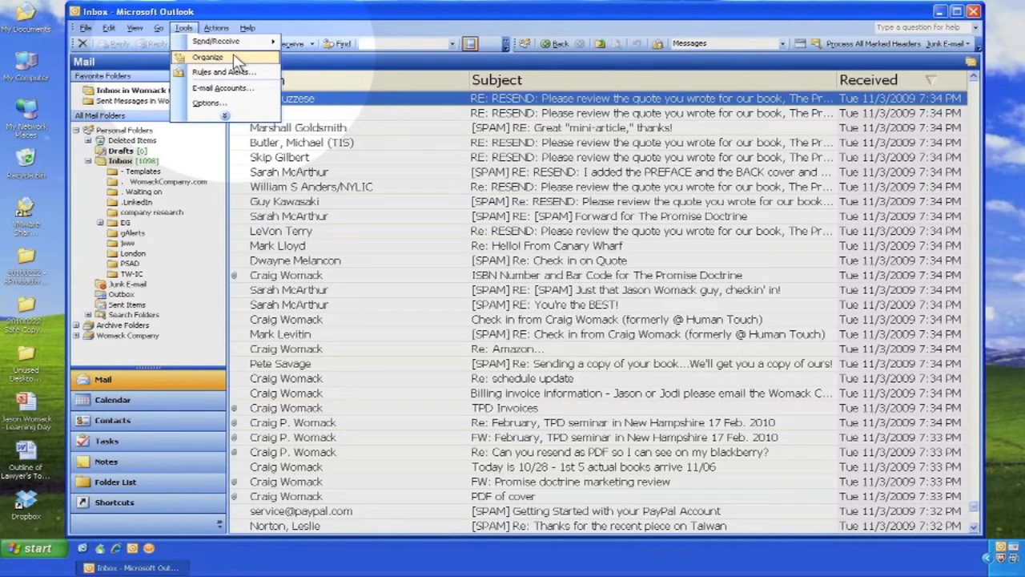
click(208, 58)
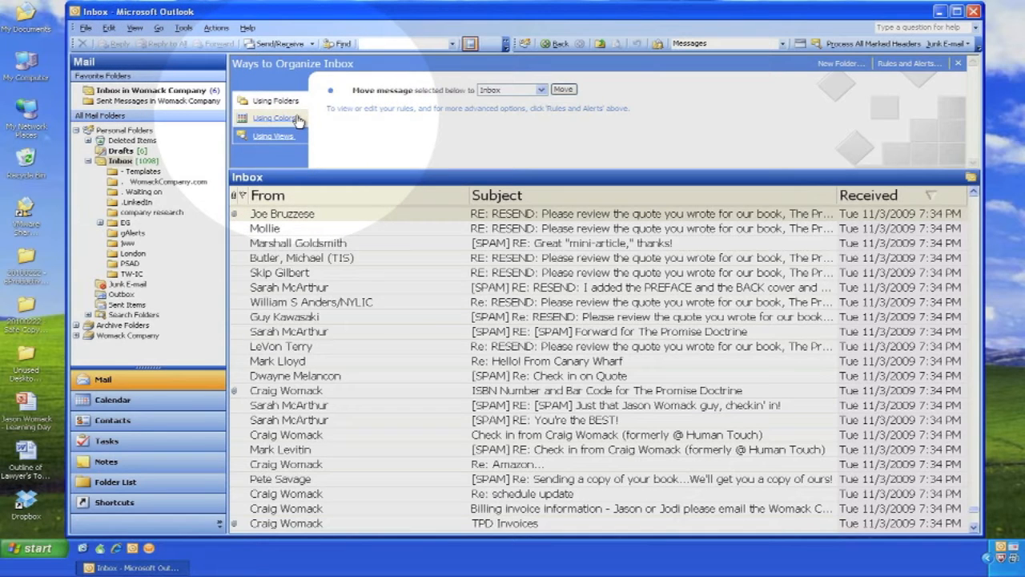
click(274, 118)
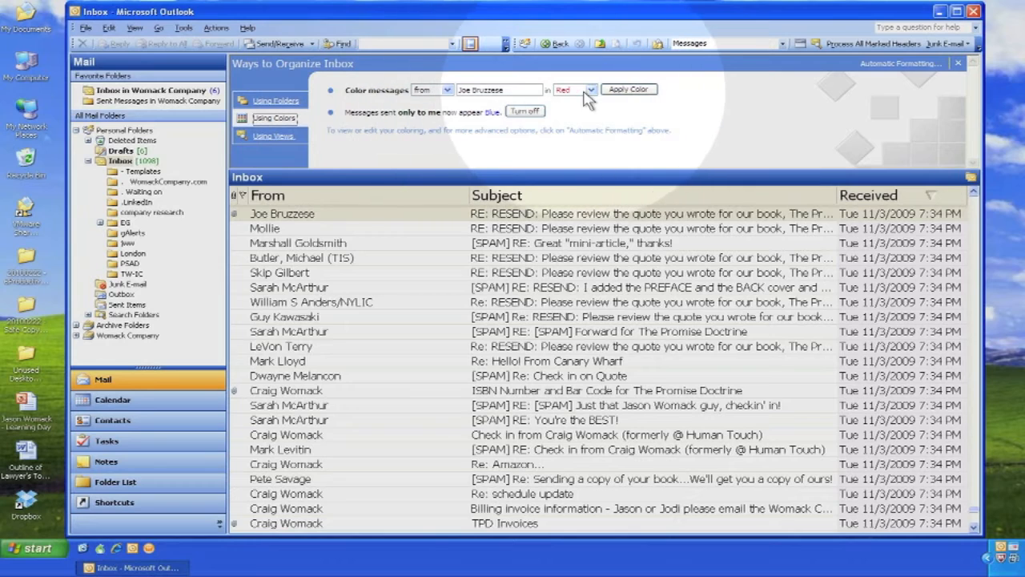
click(593, 89)
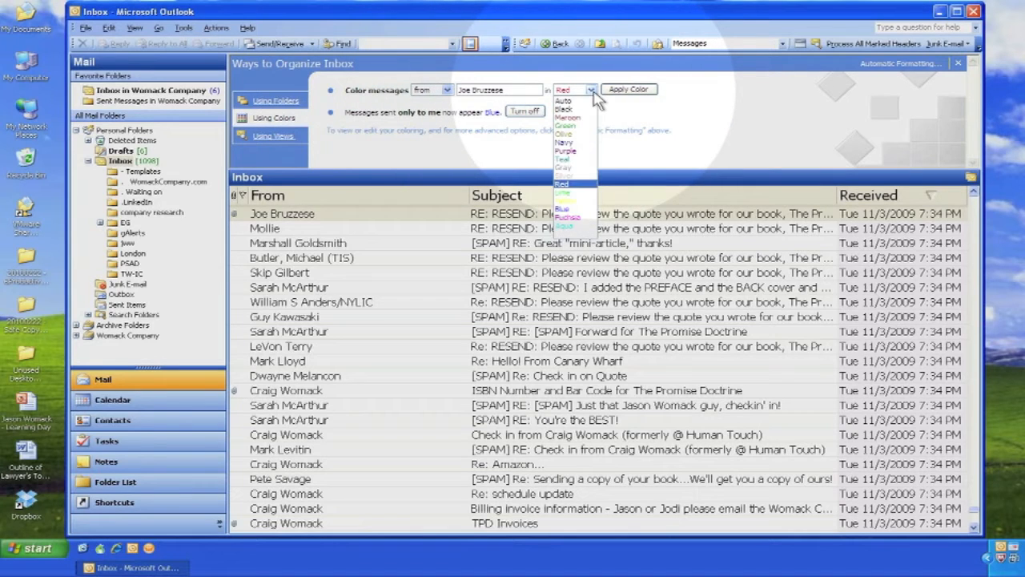
mouse_move(567, 125)
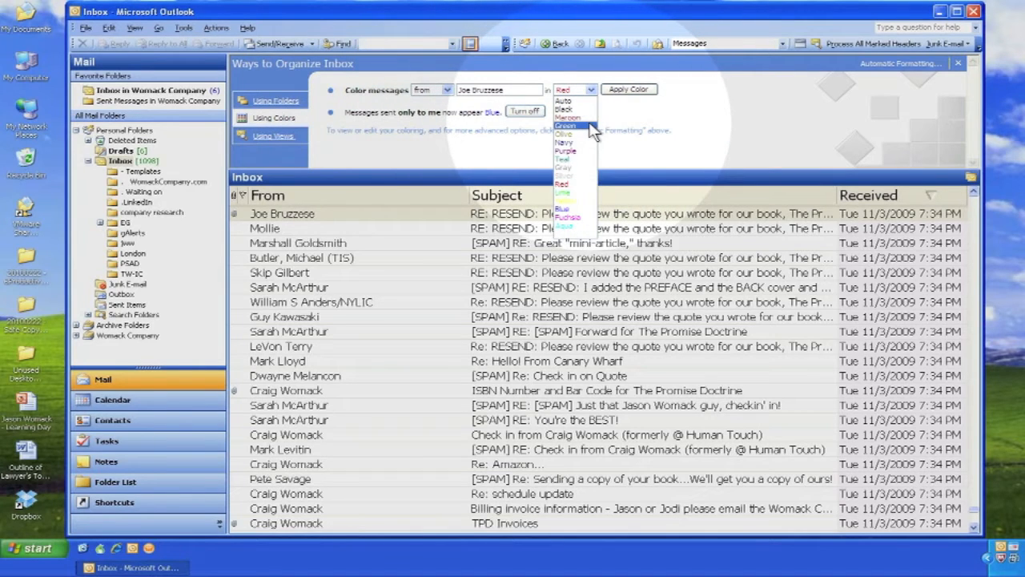
click(566, 125)
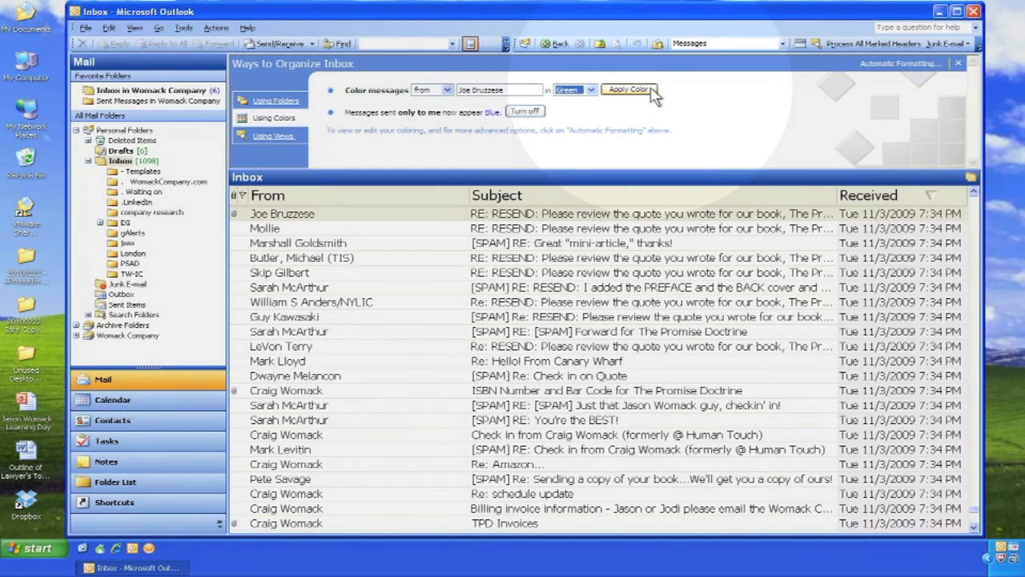
click(628, 90)
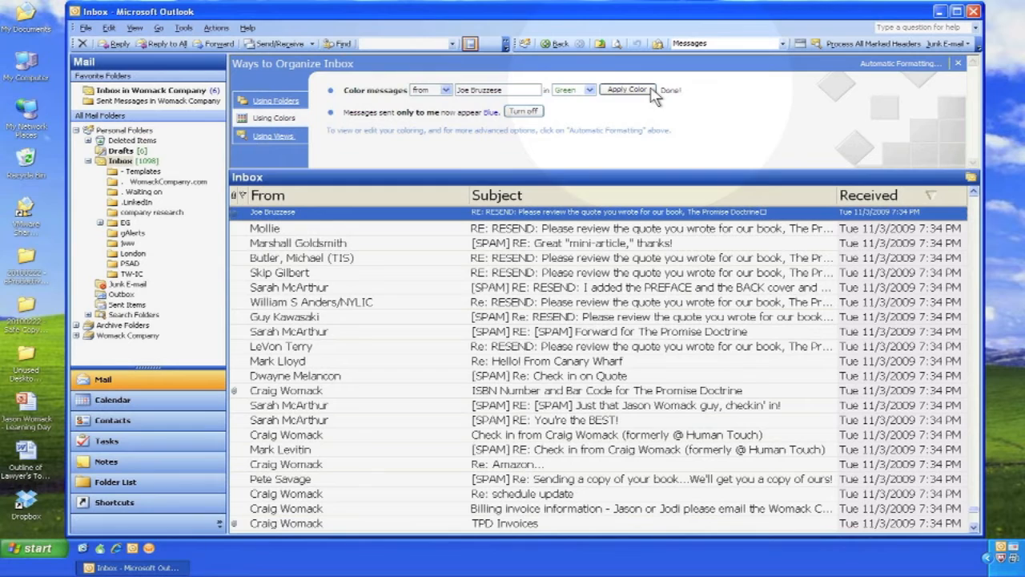
mouse_move(432, 198)
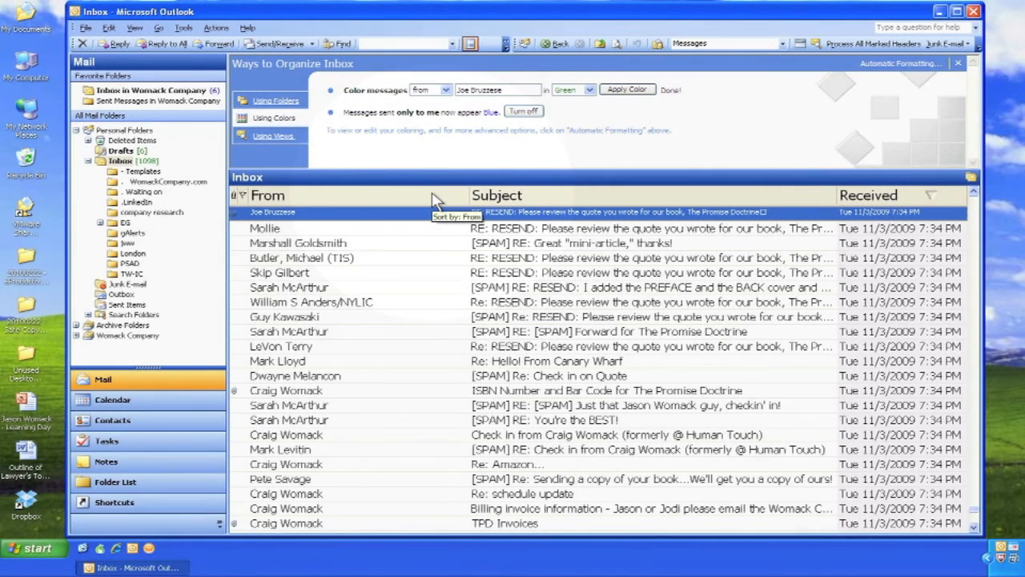
click(267, 196)
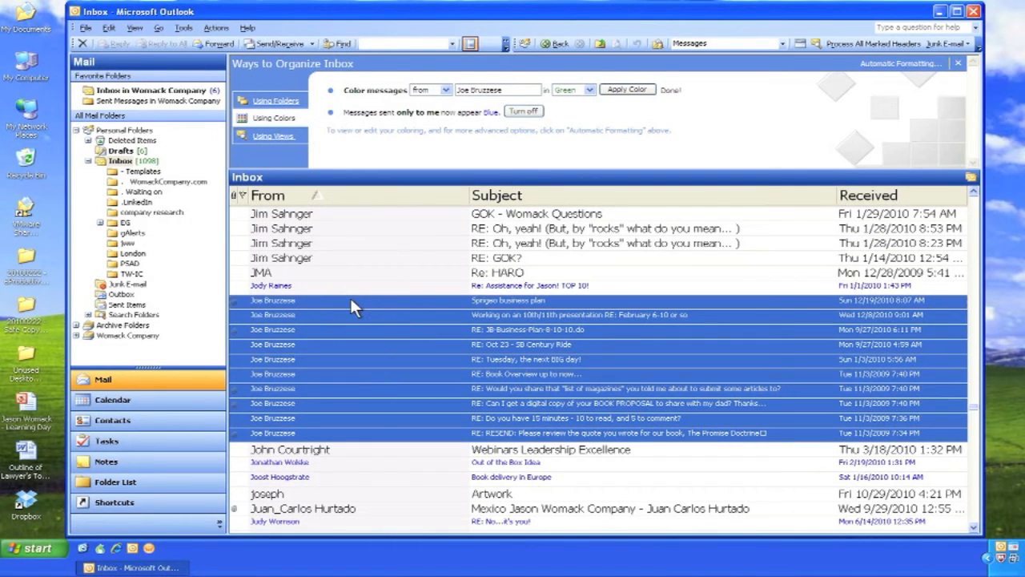
mouse_move(358, 282)
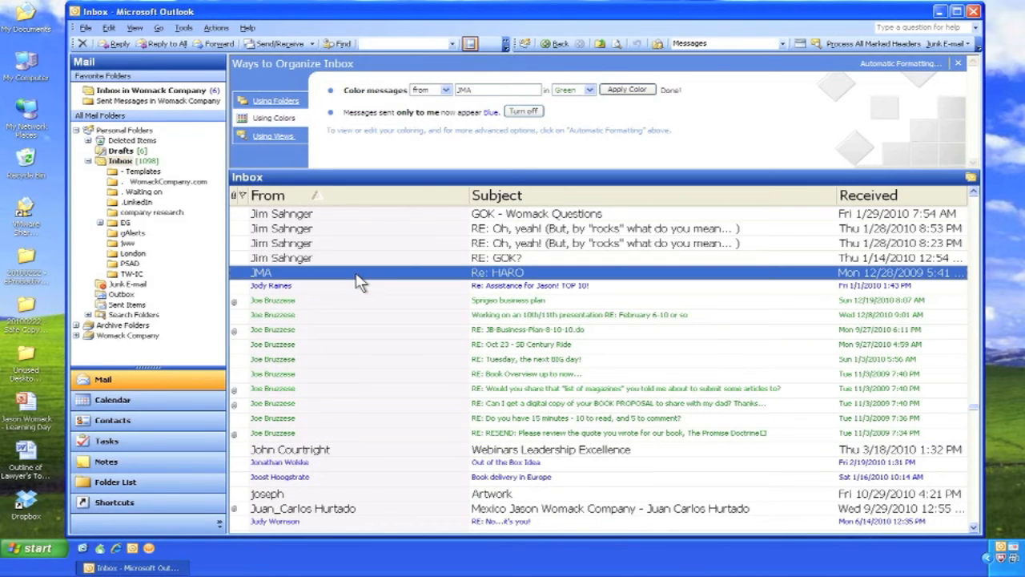
mouse_move(365, 281)
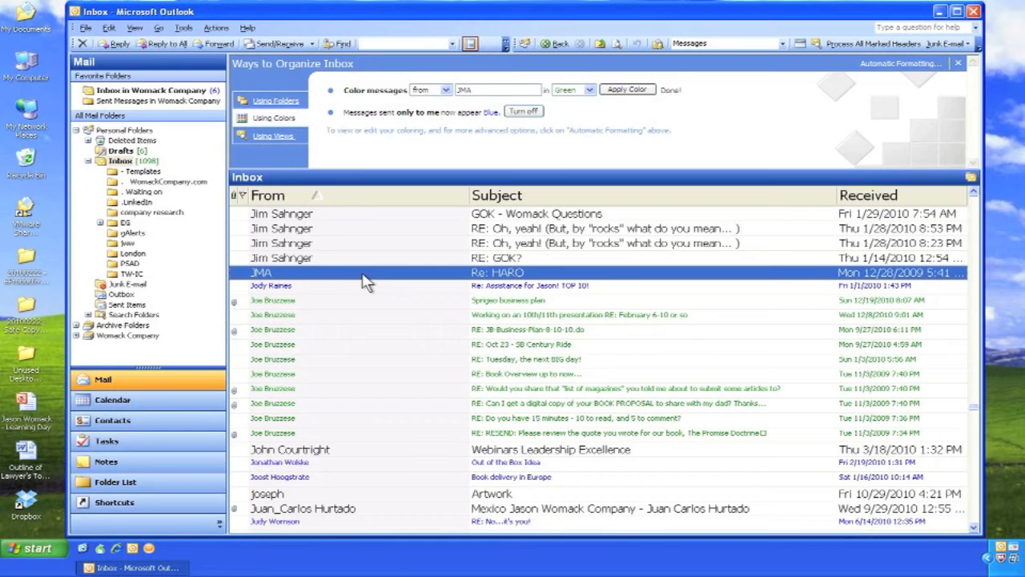
mouse_move(868, 202)
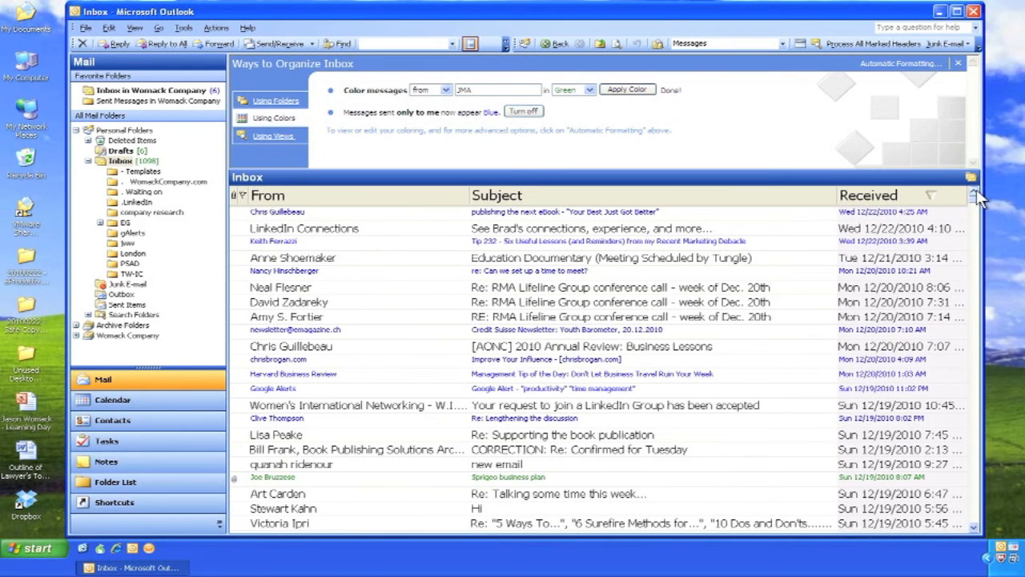
mouse_move(358, 487)
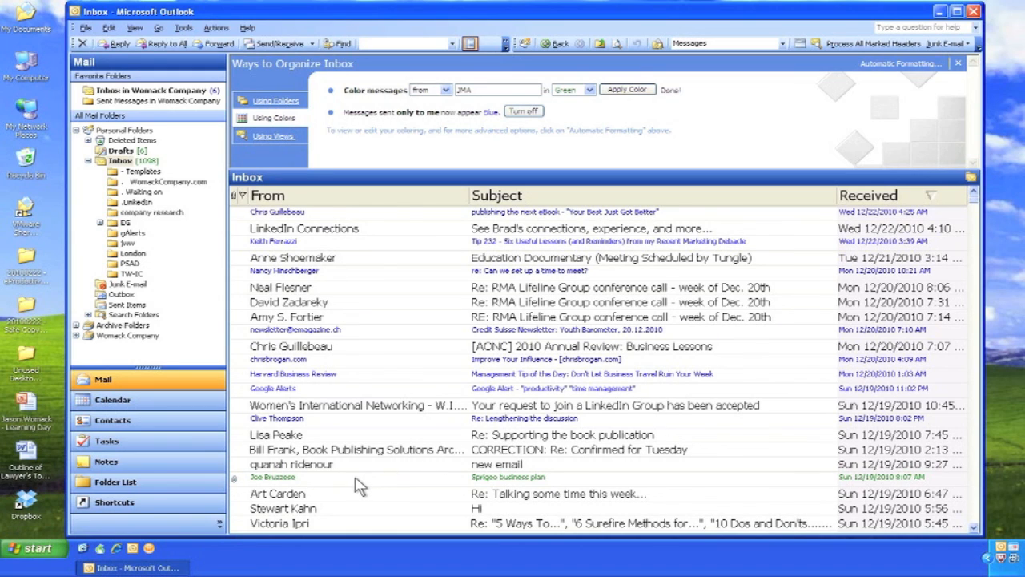